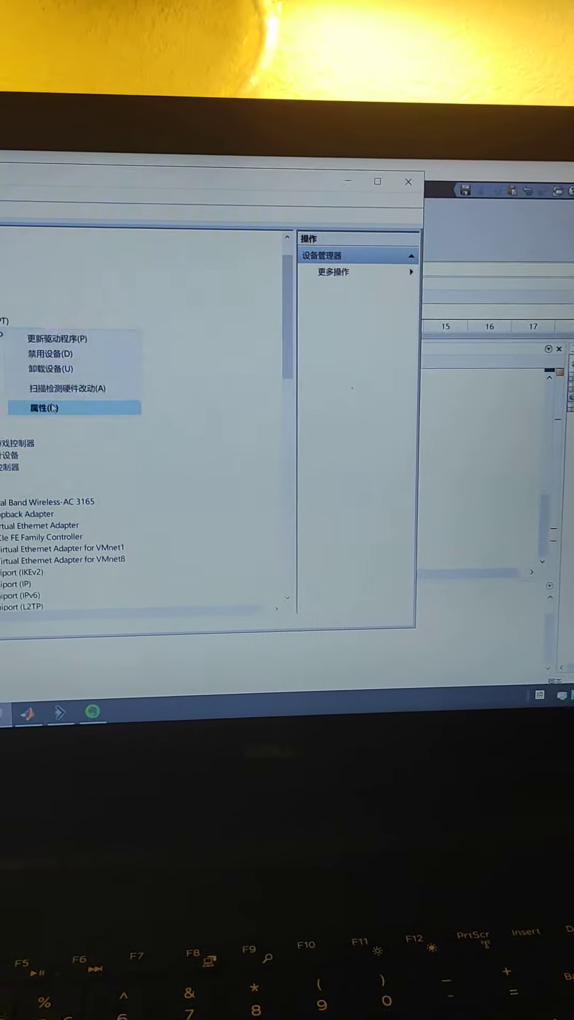
# Choose Properties from the context menu to open COM9's Port Settings (9600 baud, hardware flow control)
pyautogui.click(46, 408)
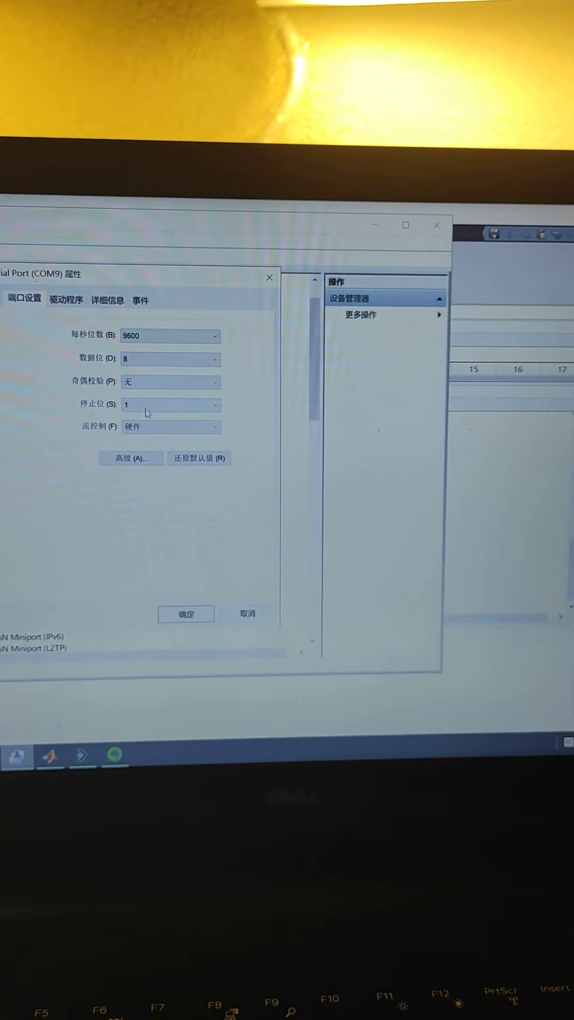